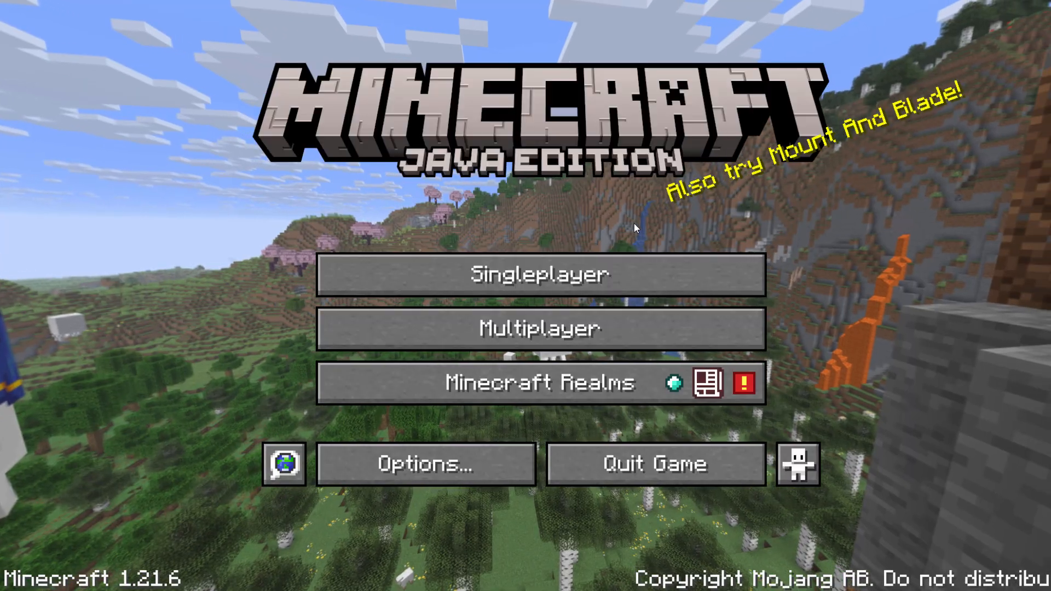
mouse_move(489, 461)
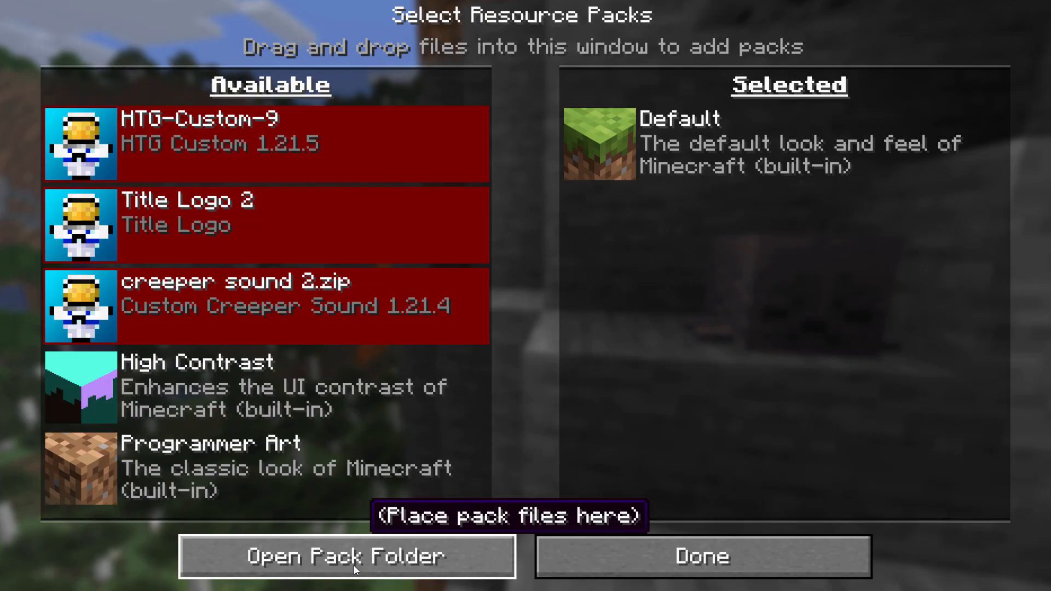
Go from the resource packs folder into HTG-Custom-9 and show its files as large icons.
left_click(347, 556)
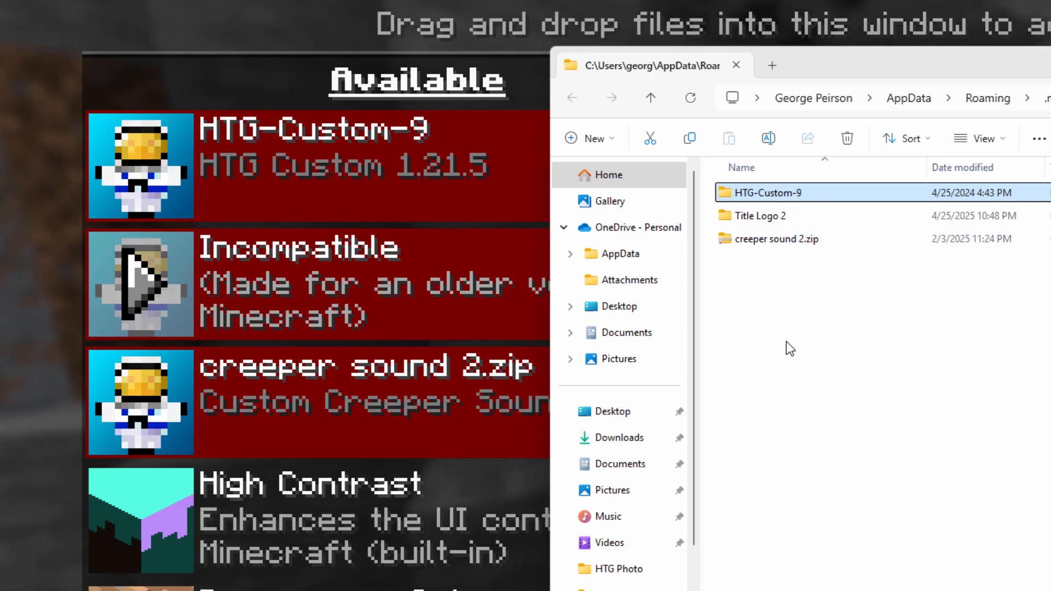
mouse_move(811, 415)
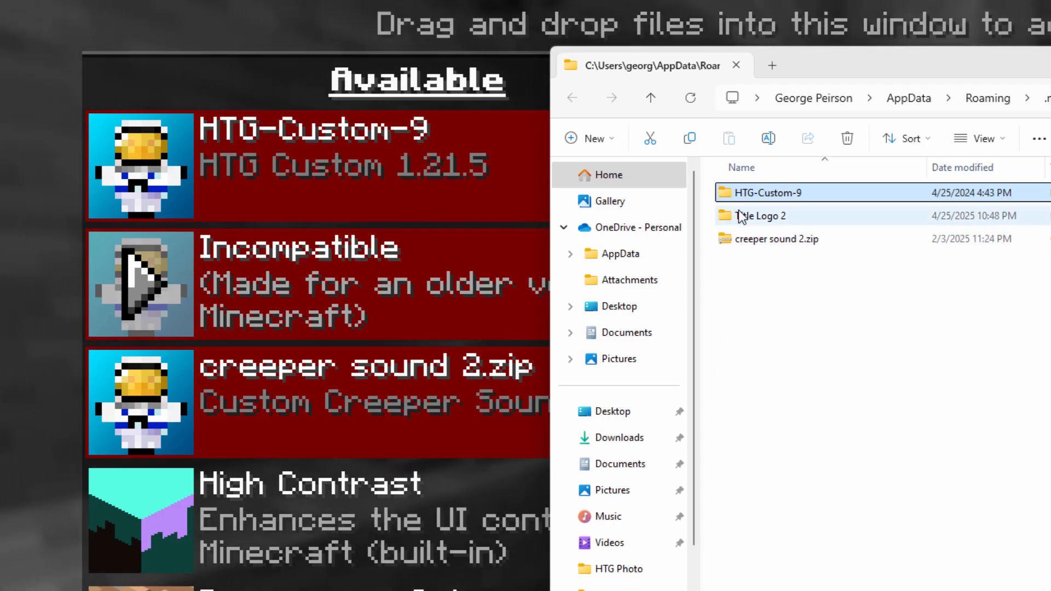
left_click(768, 192)
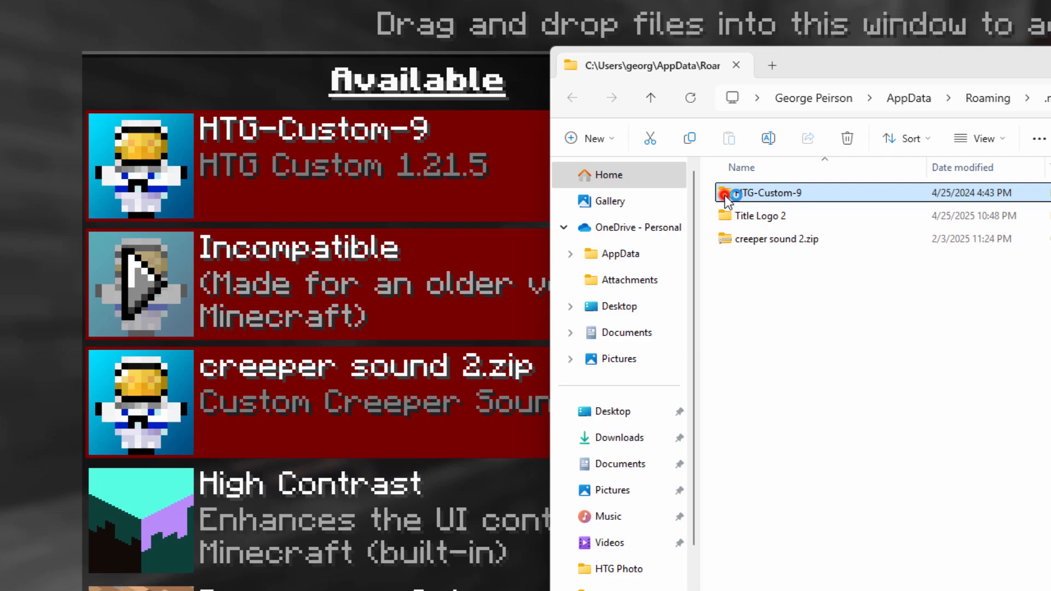
double_click(771, 193)
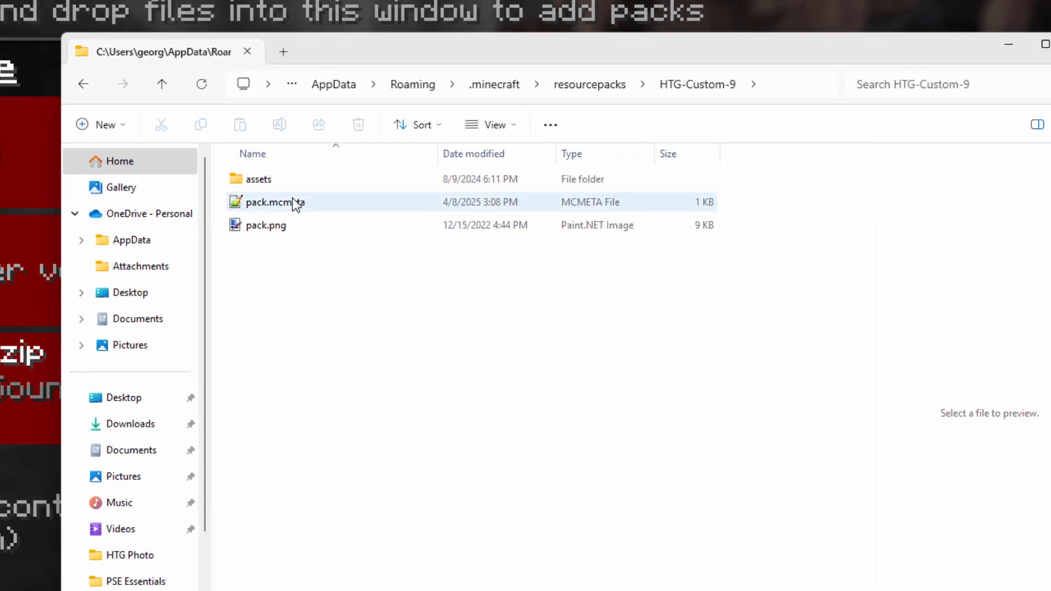
left_click(269, 201)
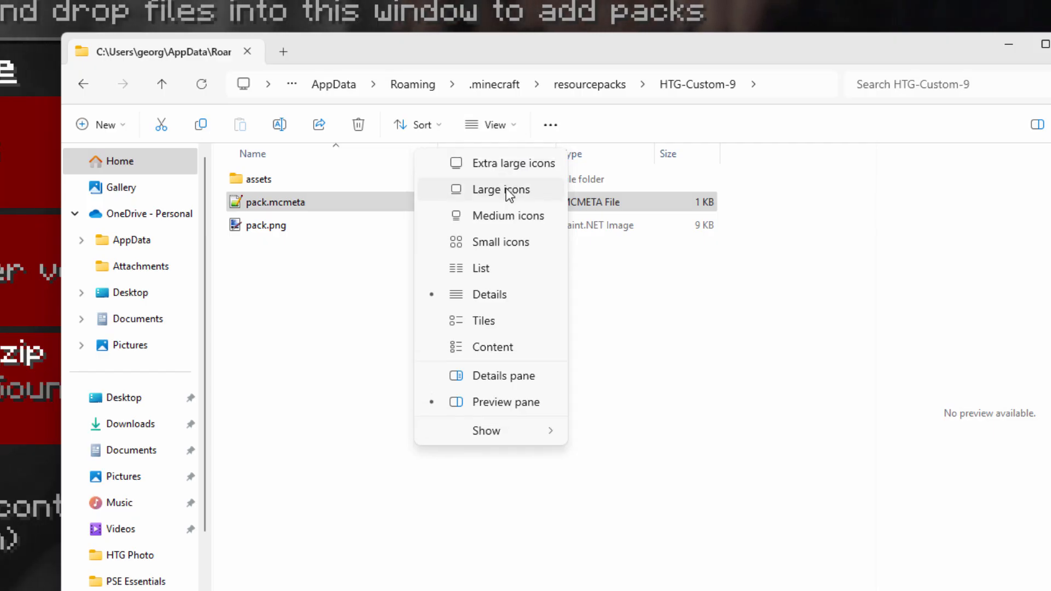
left_click(499, 189)
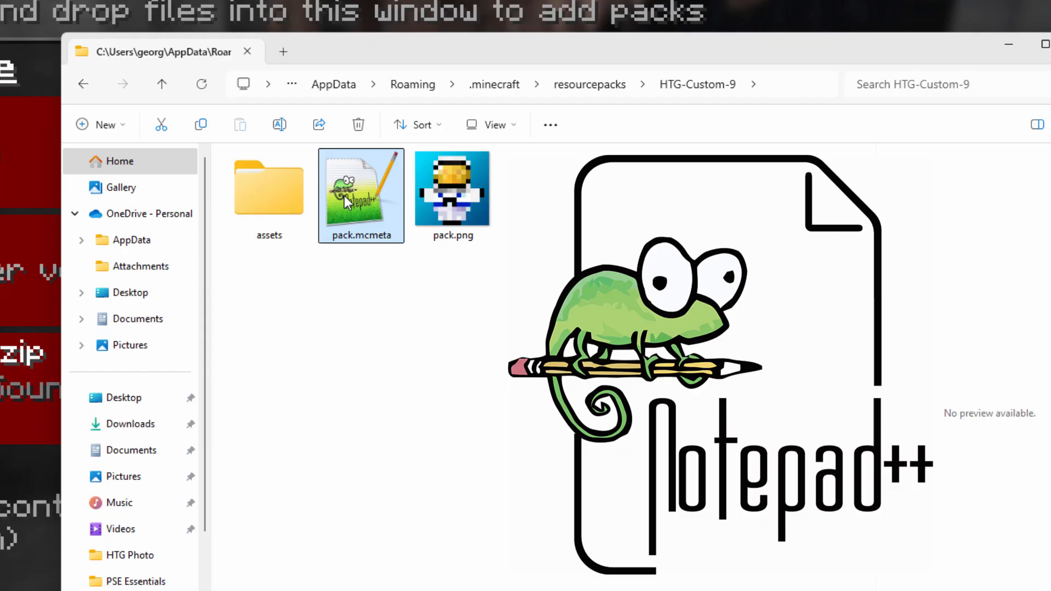
mouse_move(378, 212)
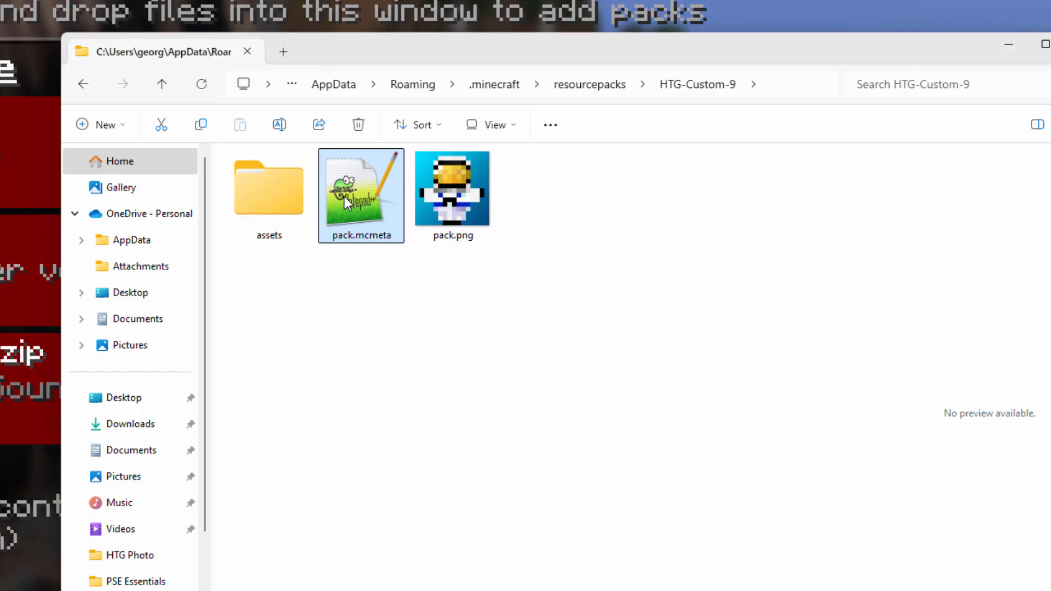
Edit pack.mcmeta to description 'HTG Custom 1.21.6' and pack_format 63, then save it.
double_click(360, 190)
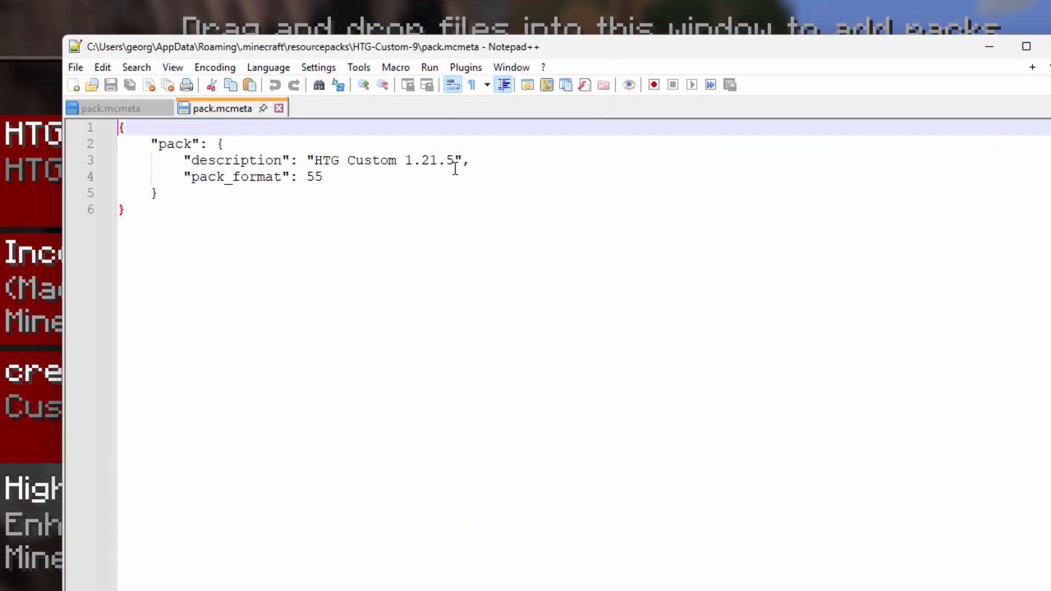
key("Backspace")
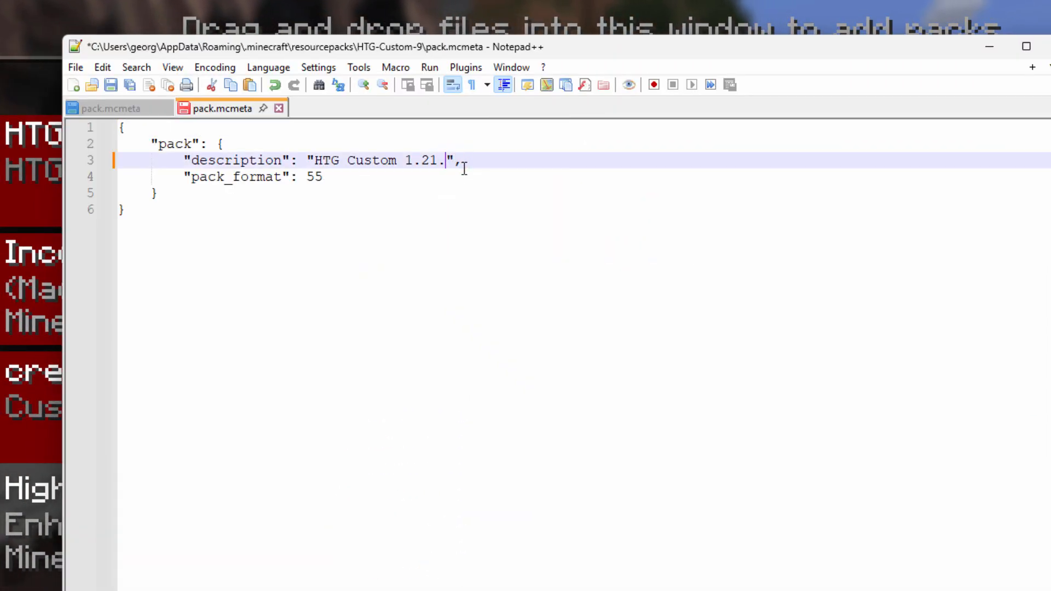
type("6")
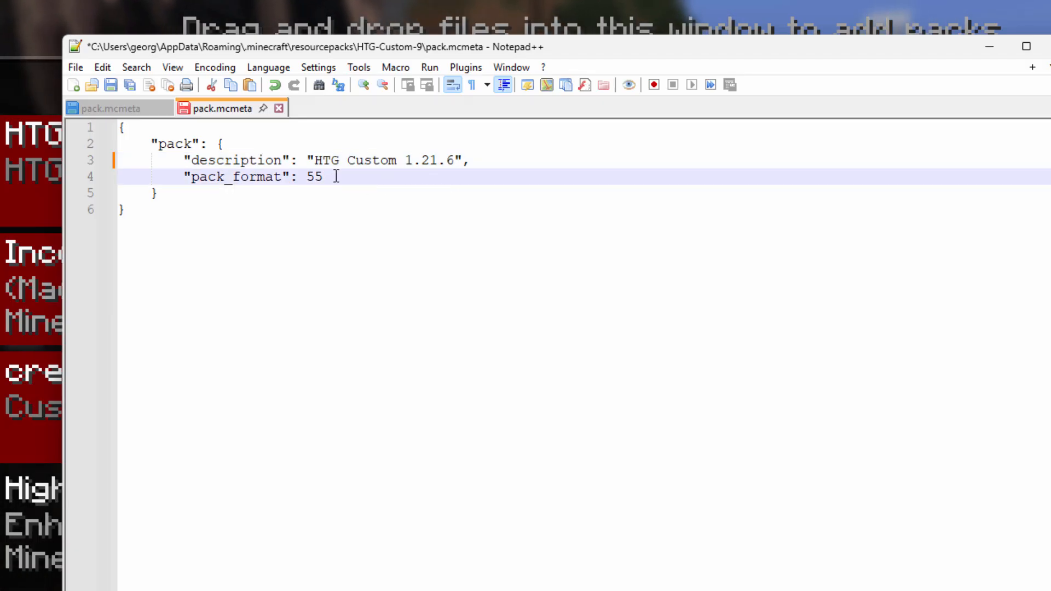
type("63")
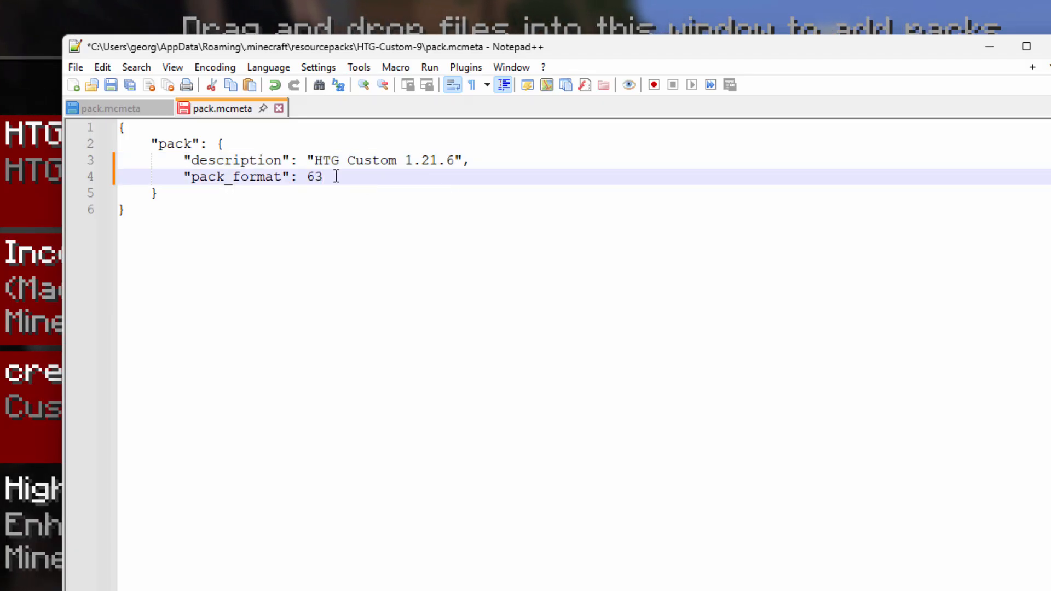
left_click(112, 84)
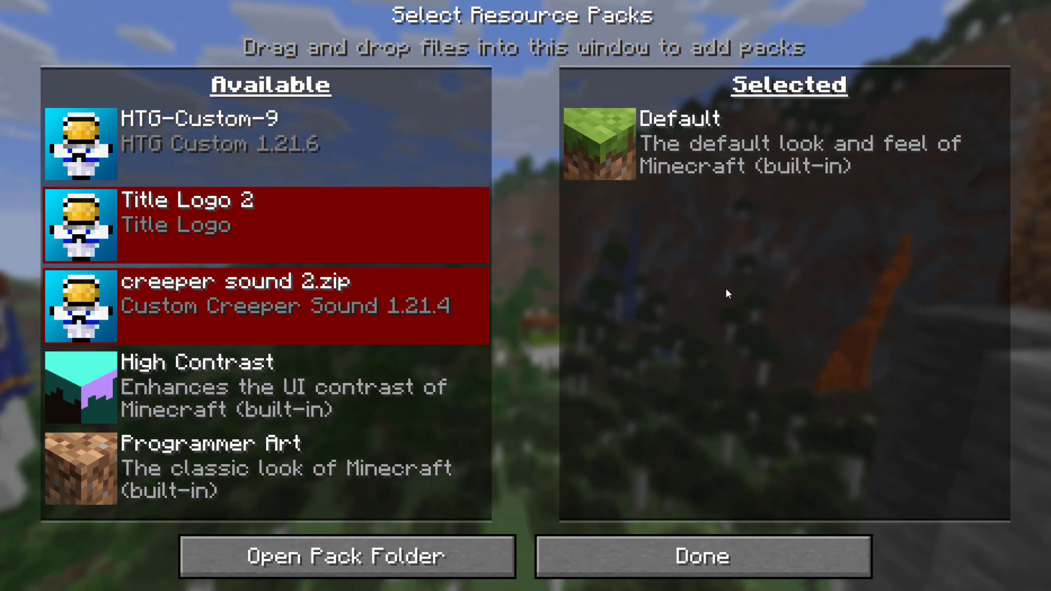
mouse_move(80, 144)
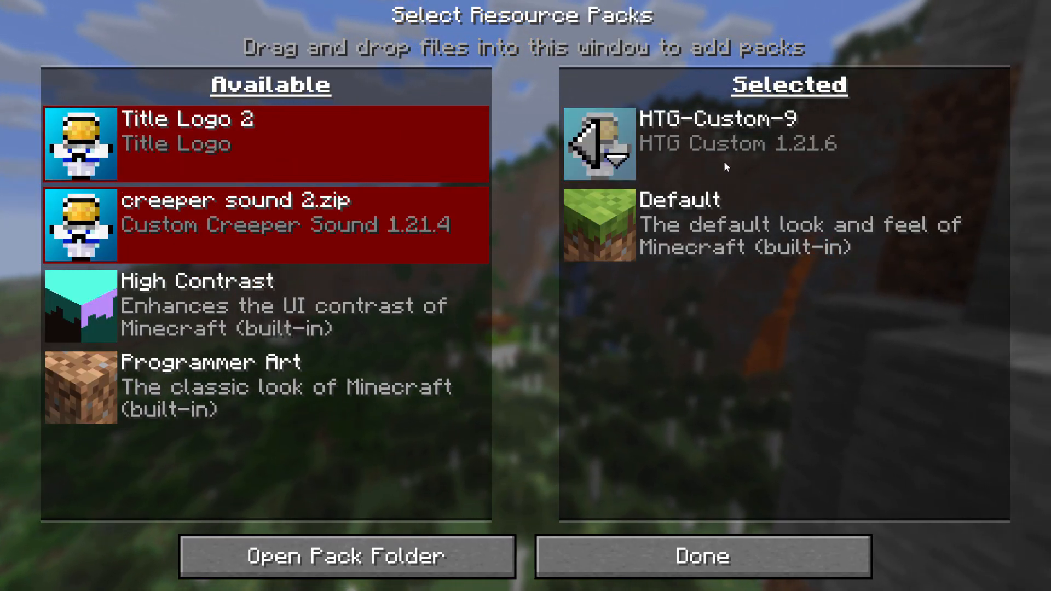
Apply the selected packs and return to the HTG George themed title screen.
left_click(700, 556)
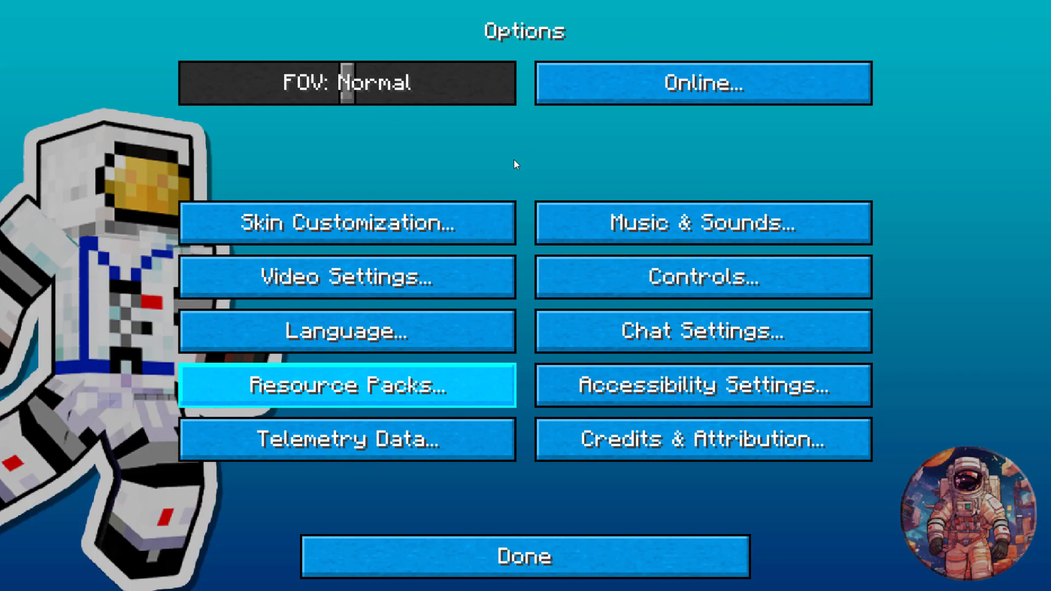
left_click(524, 556)
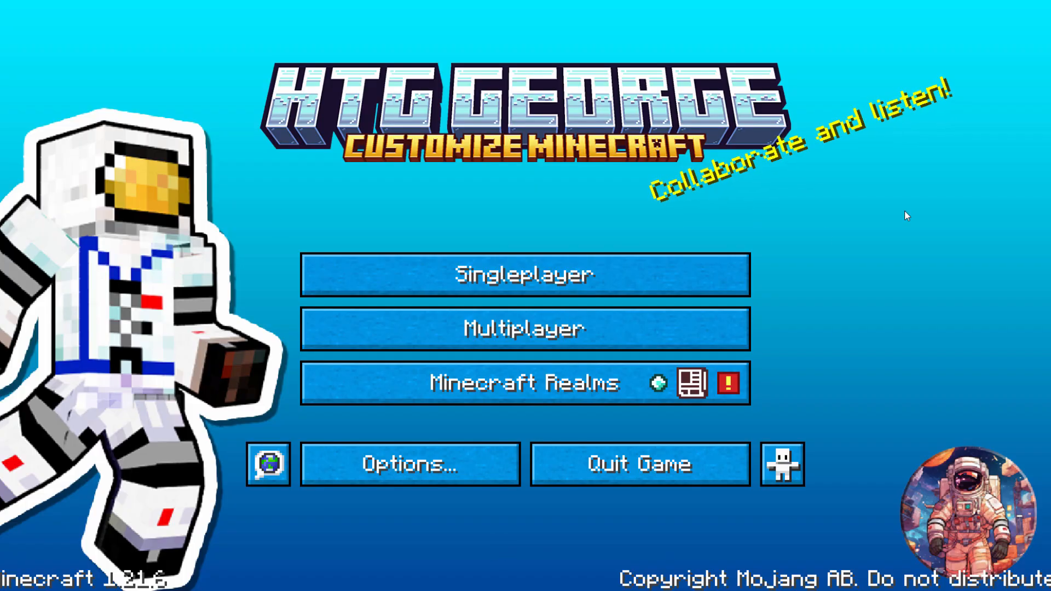
mouse_move(835, 279)
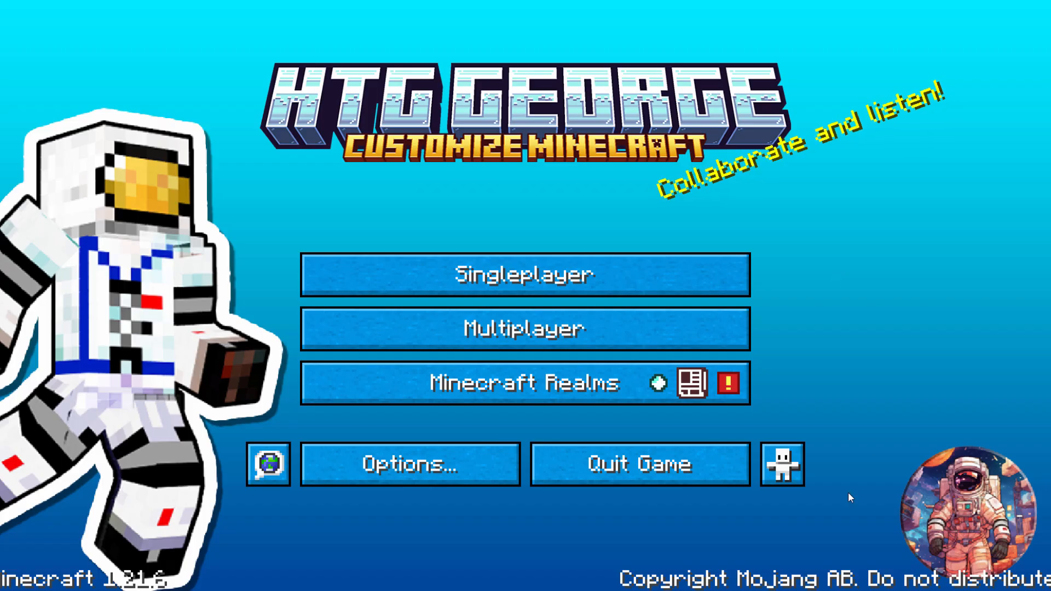
mouse_move(450, 320)
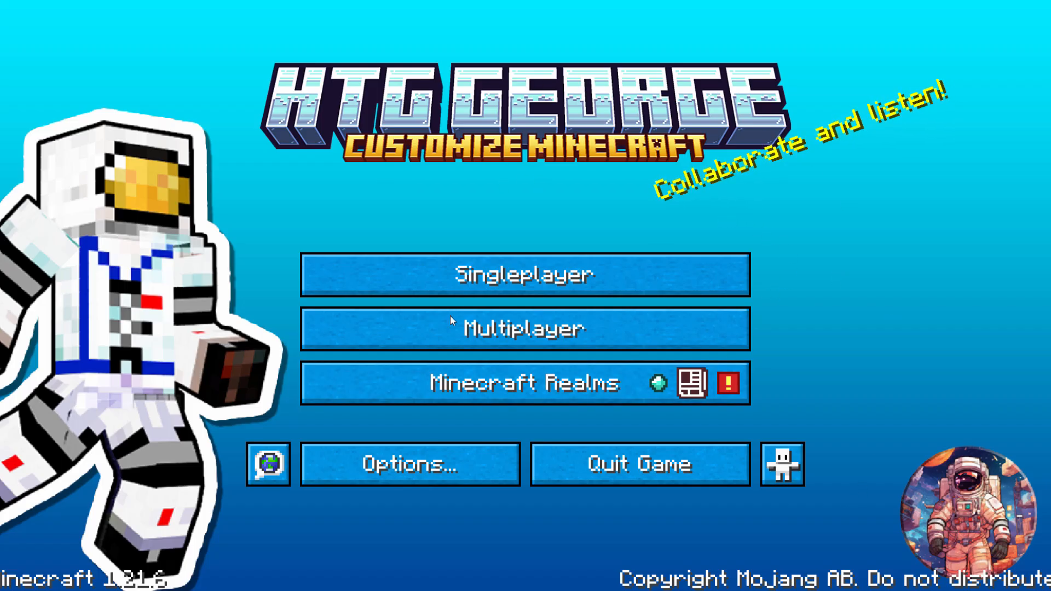
mouse_move(789, 338)
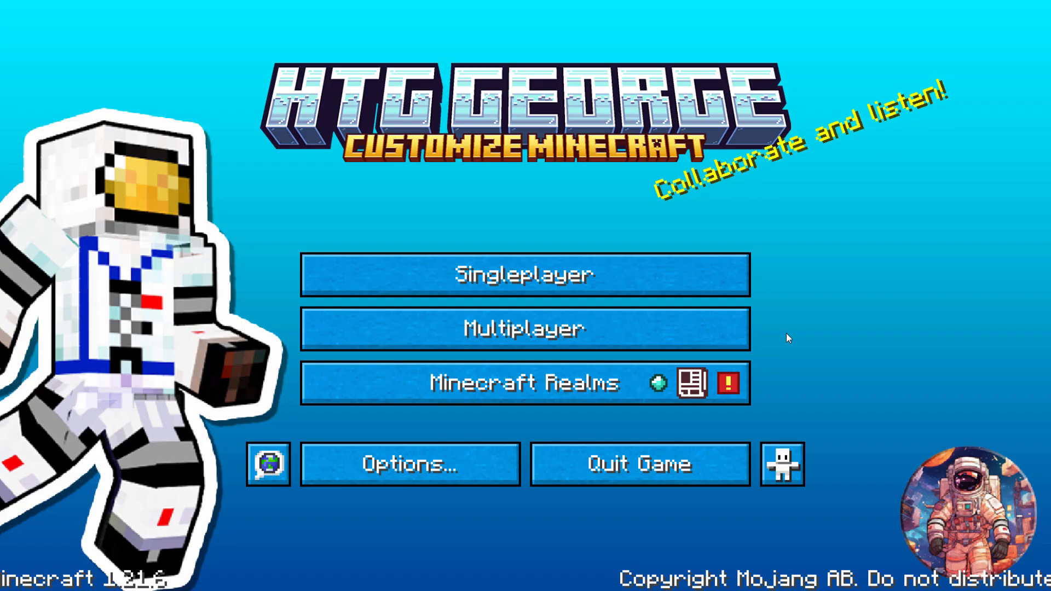
mouse_move(710, 213)
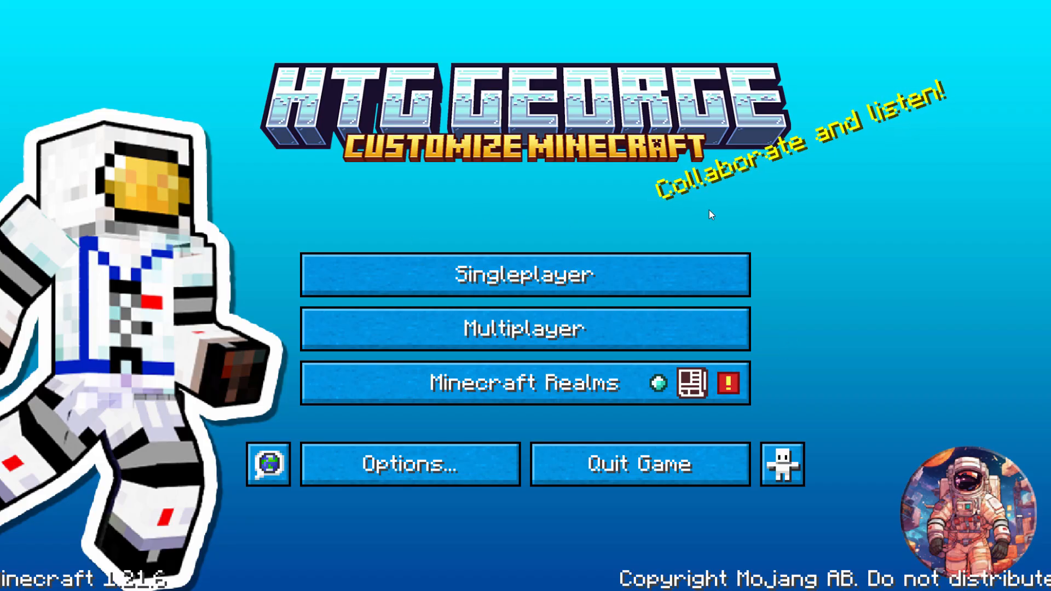
Reach the resourcepacks folder from Options and select creeper sound 2.zip.
left_click(409, 464)
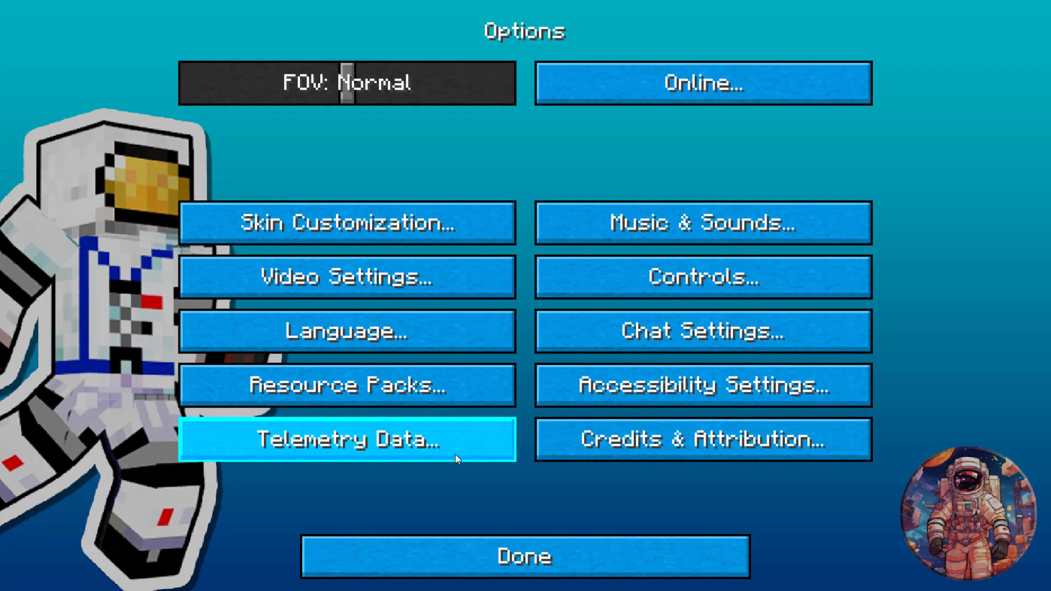
left_click(347, 386)
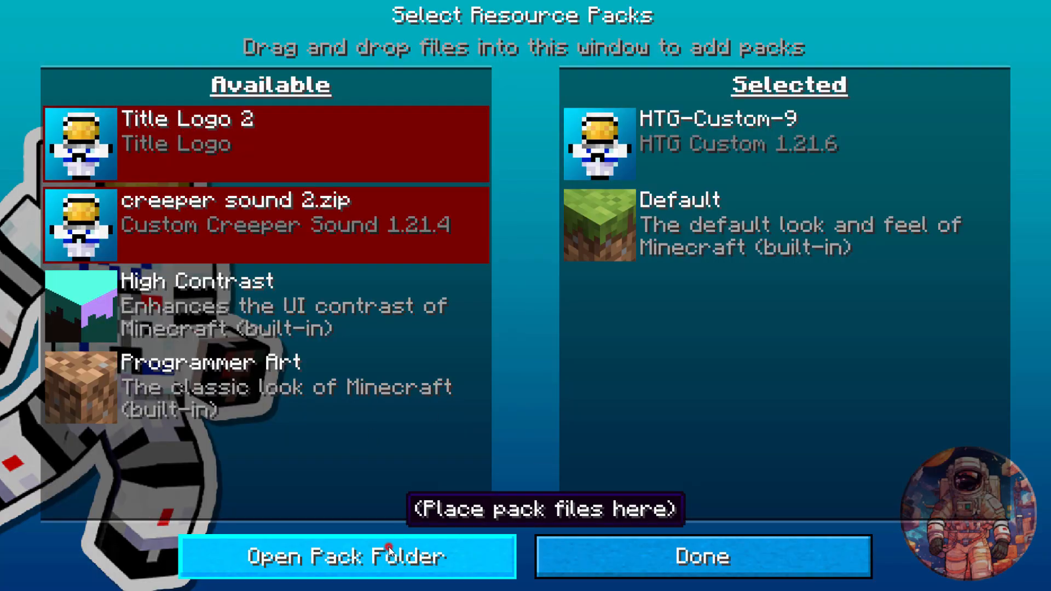
left_click(348, 556)
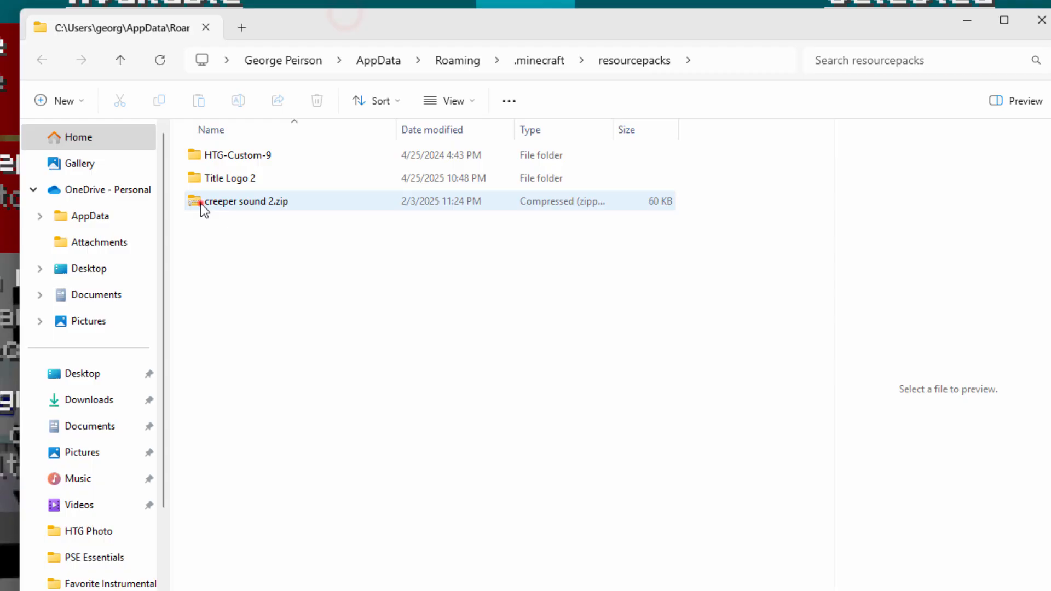
left_click(246, 202)
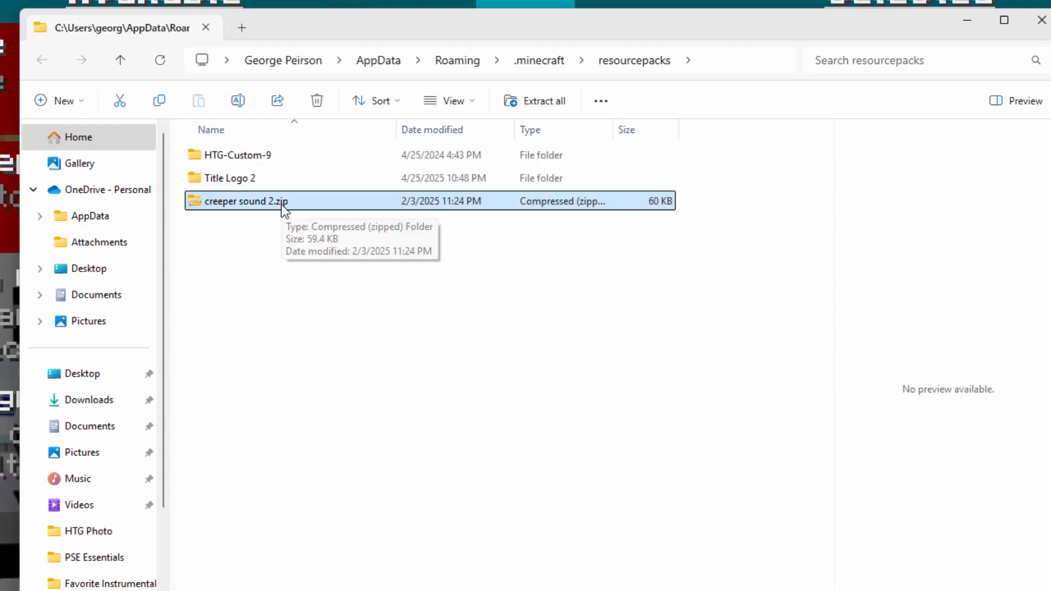
mouse_move(238, 210)
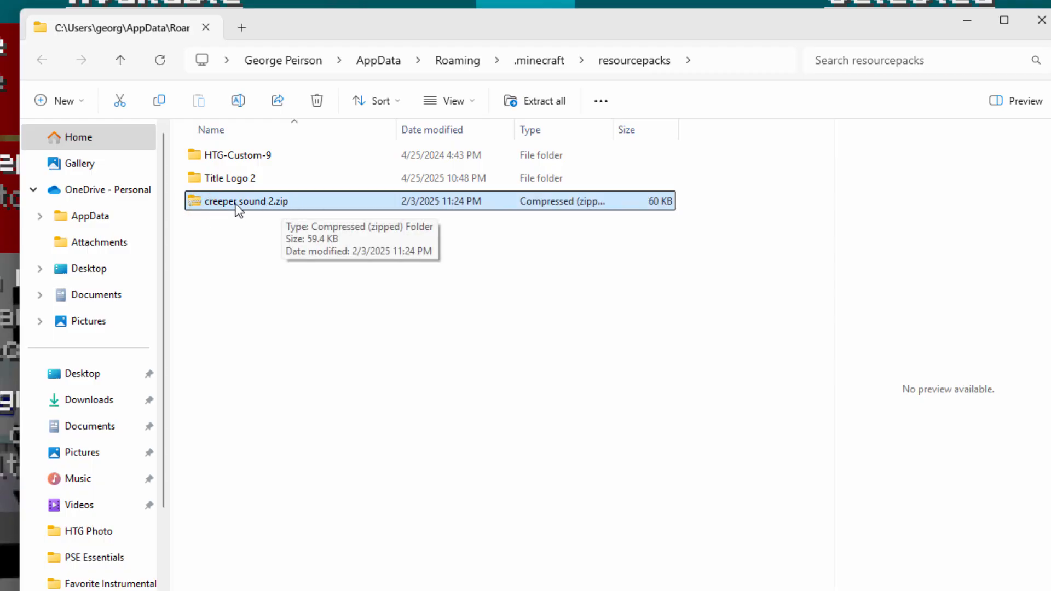
Extract creeper sound 2.zip, enter the extracted folder and open its pack.mcmeta.
right_click(245, 201)
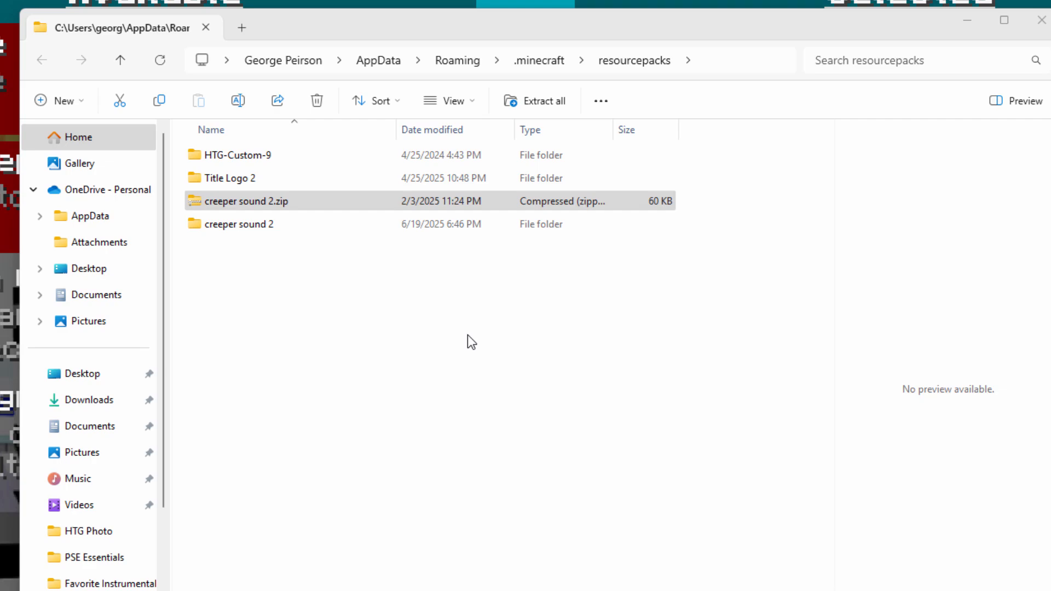
double_click(247, 224)
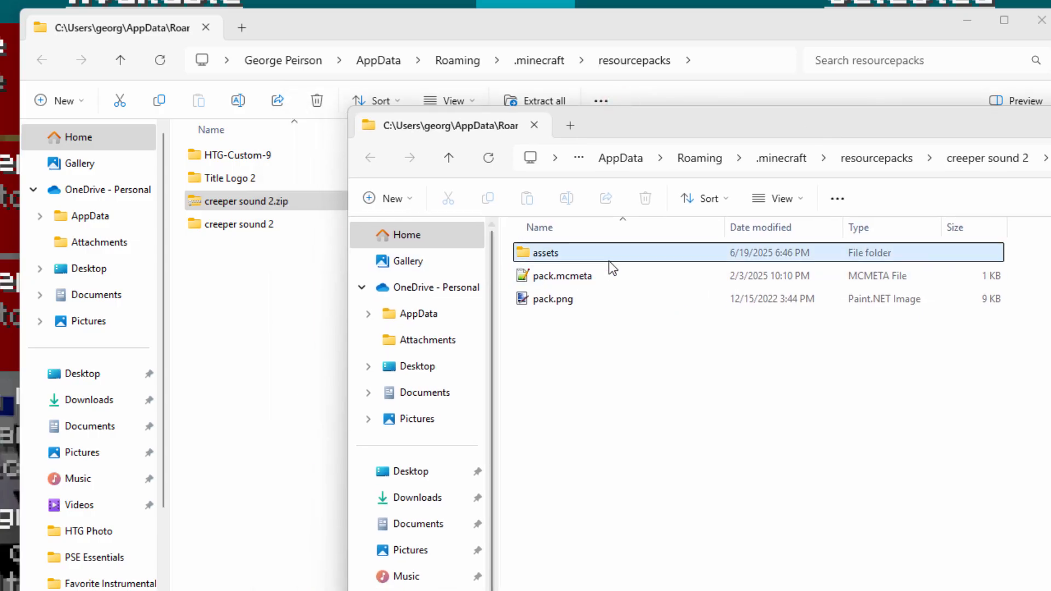
left_click(565, 276)
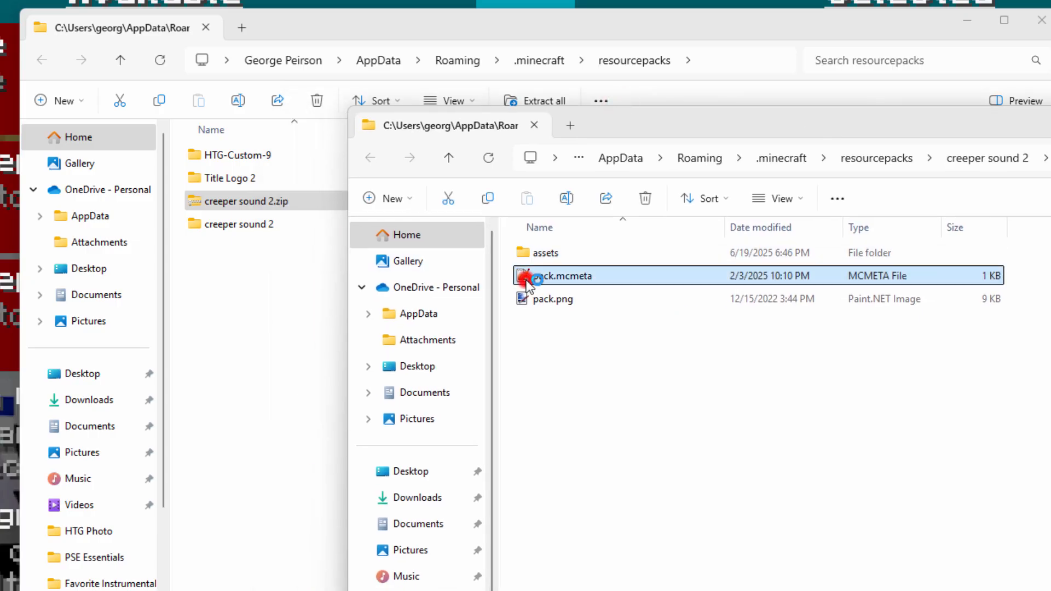
double_click(559, 276)
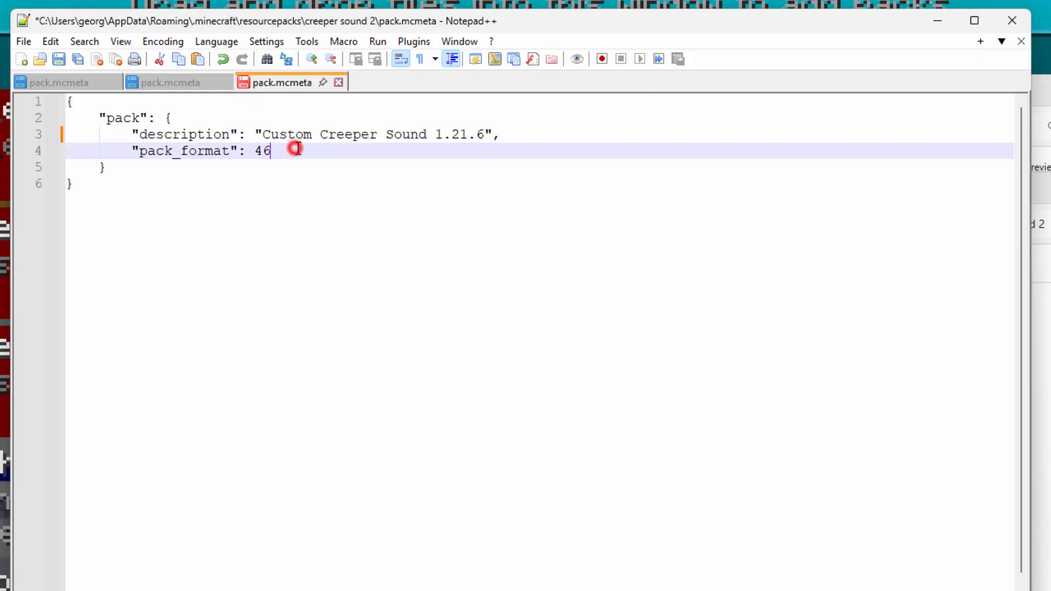
Change the creeper pack's pack_format from 46 to 63, save and close the editor.
key("Backspace")
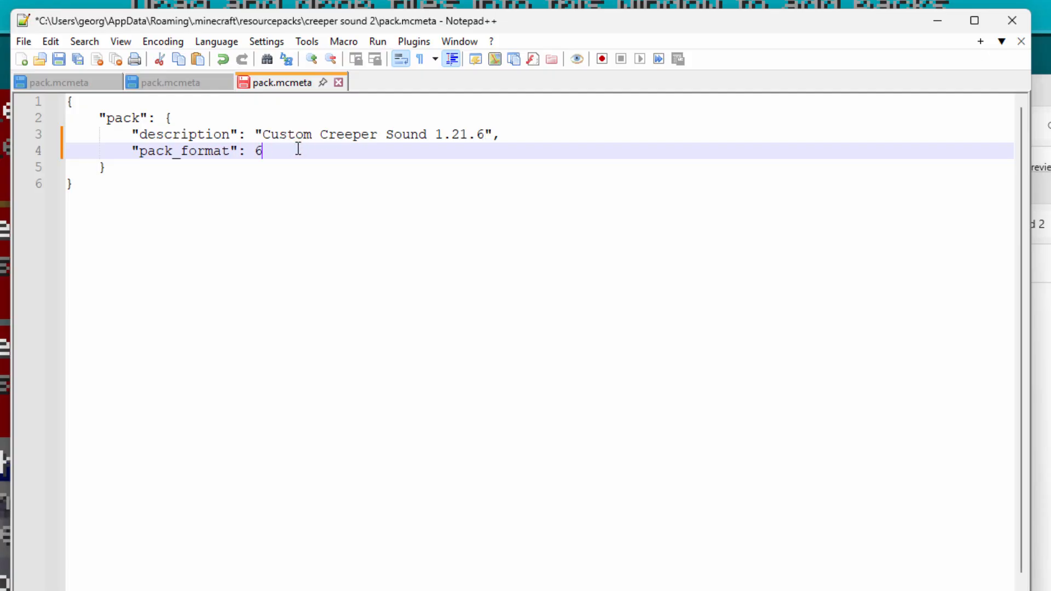
type("3")
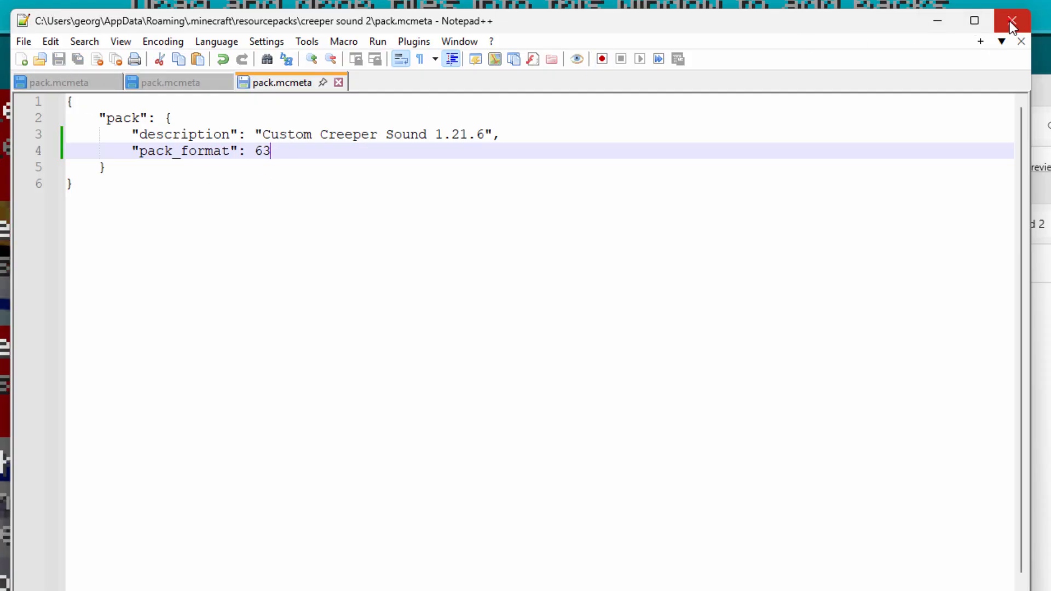
left_click(1012, 21)
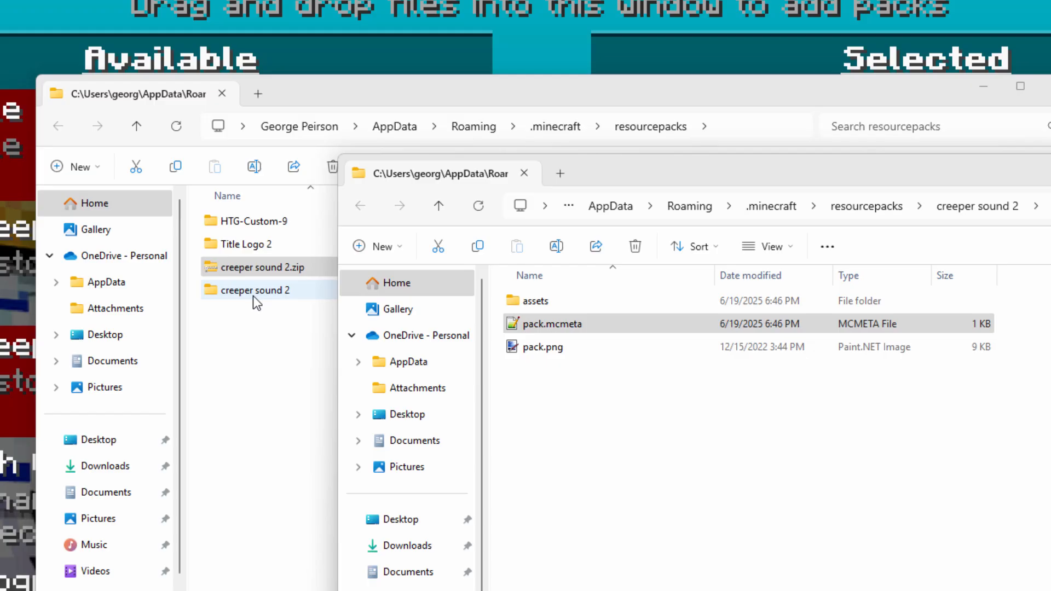
mouse_move(322, 283)
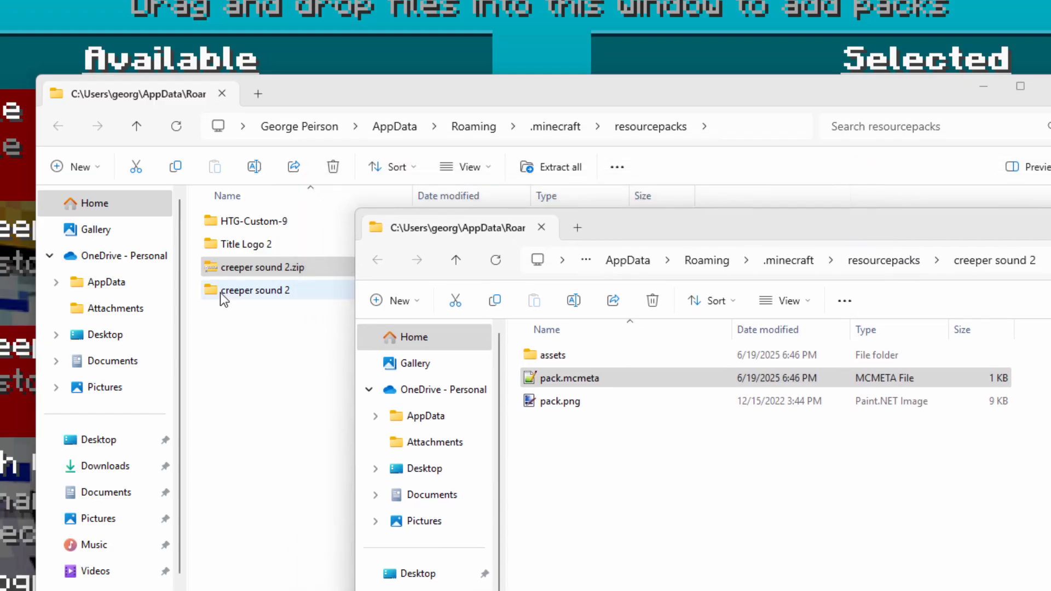
Replace the old creeper sound 2.zip with a re-zipped archive and remove the extracted folder.
left_click(255, 289)
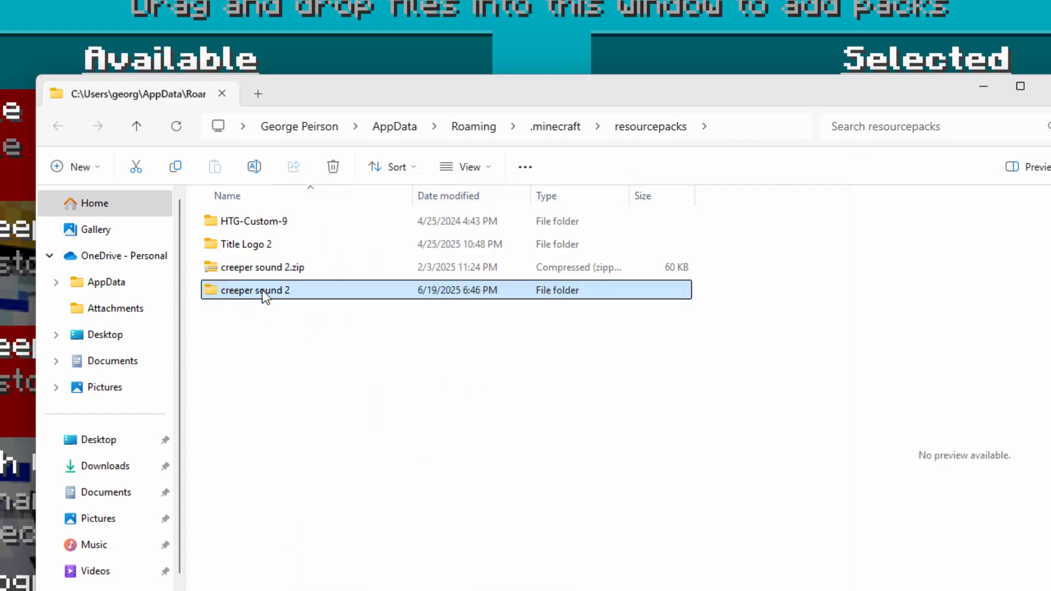
double_click(255, 289)
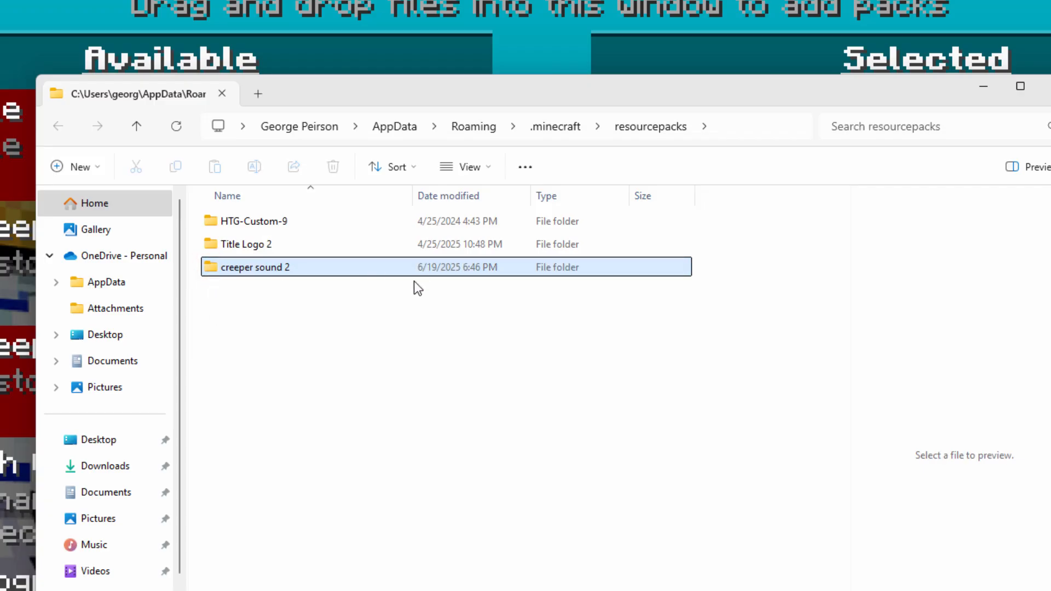
double_click(255, 267)
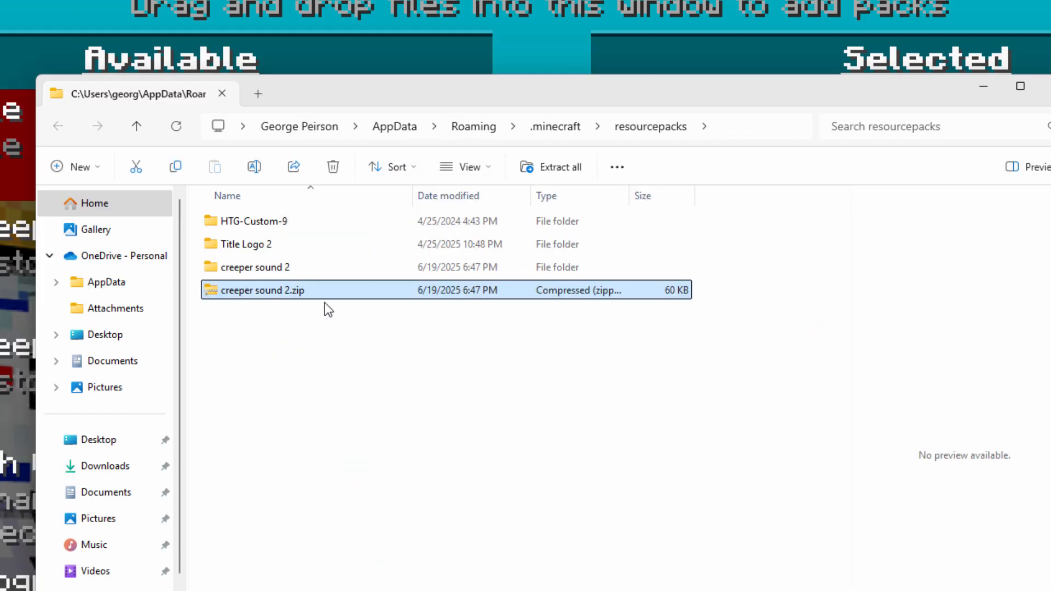
double_click(256, 267)
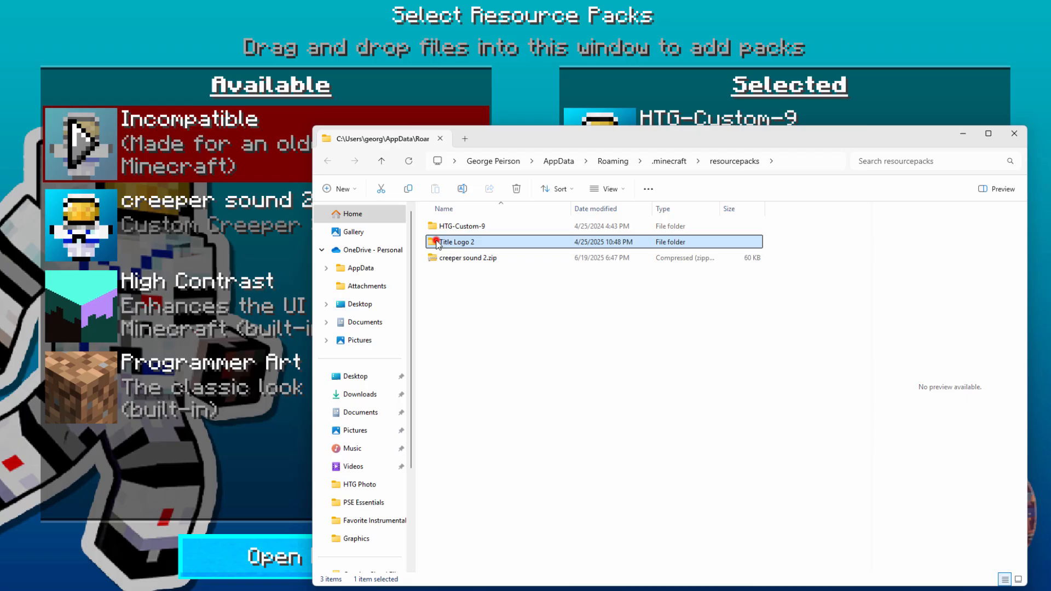
Set Title Logo 2's pack.mcmeta to pack_format 63, save and close the editor.
double_click(458, 241)
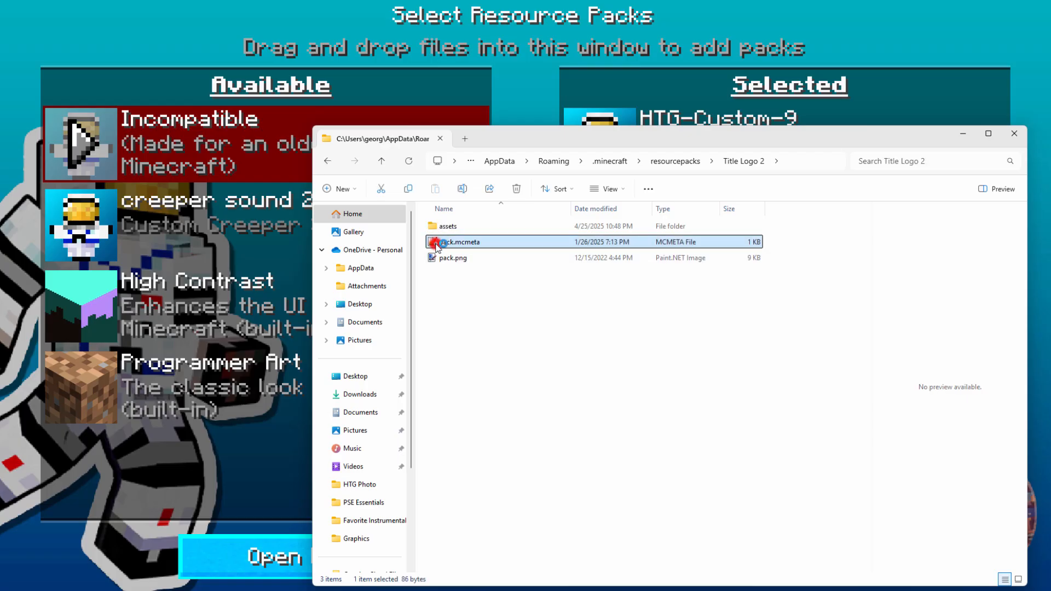
double_click(458, 242)
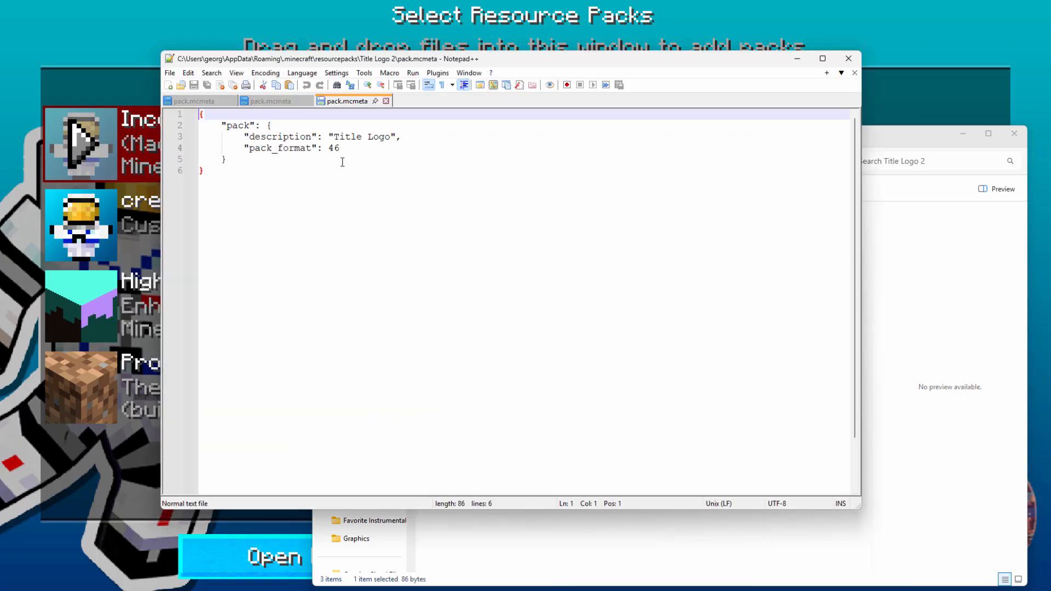
type("63")
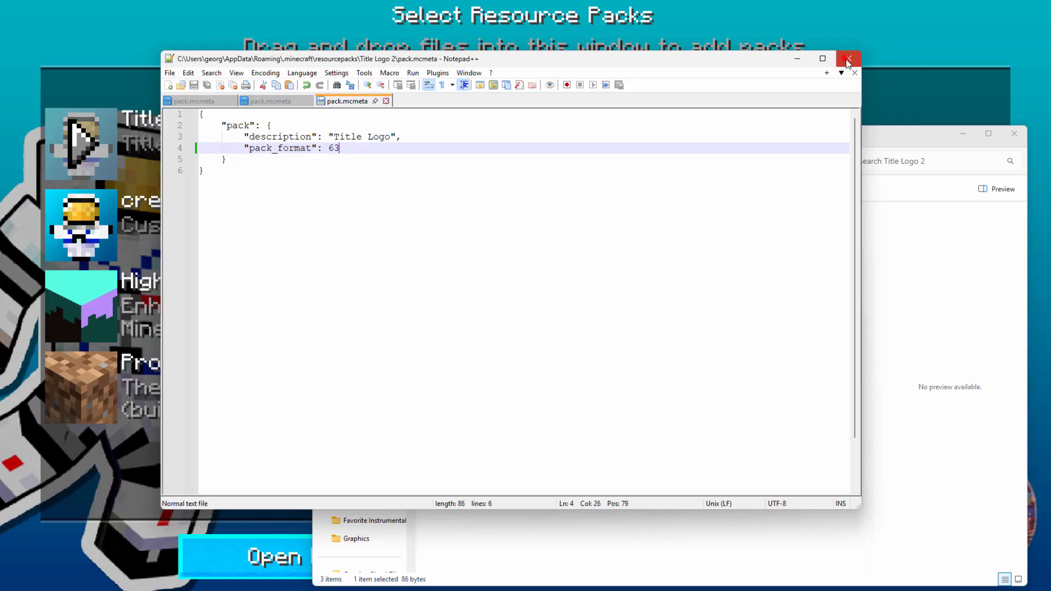
left_click(848, 59)
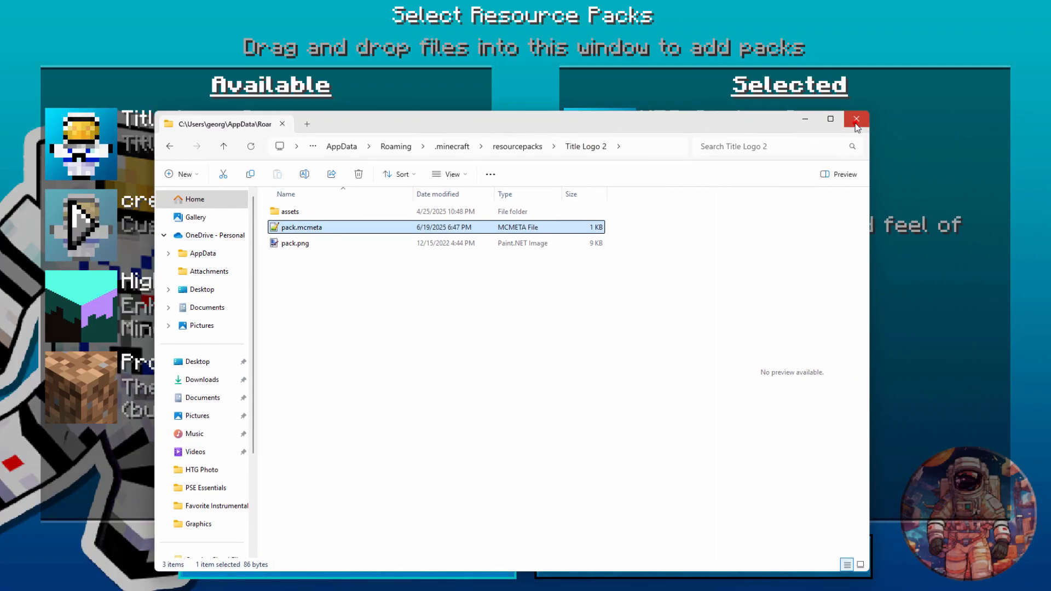
Close File Explorer, leave Options and launch Main World from Singleplayer.
left_click(856, 120)
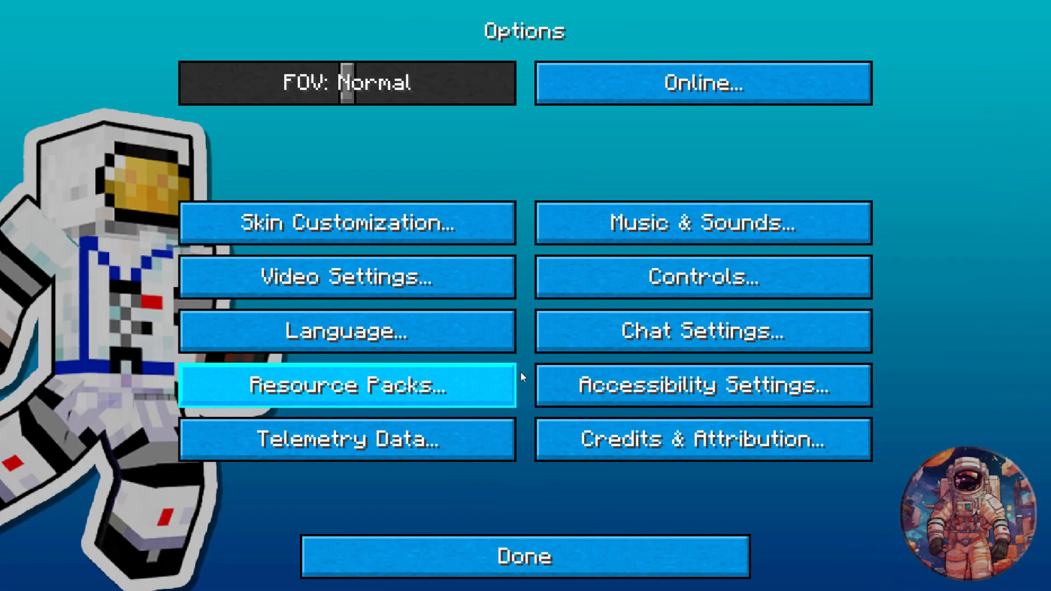
left_click(524, 556)
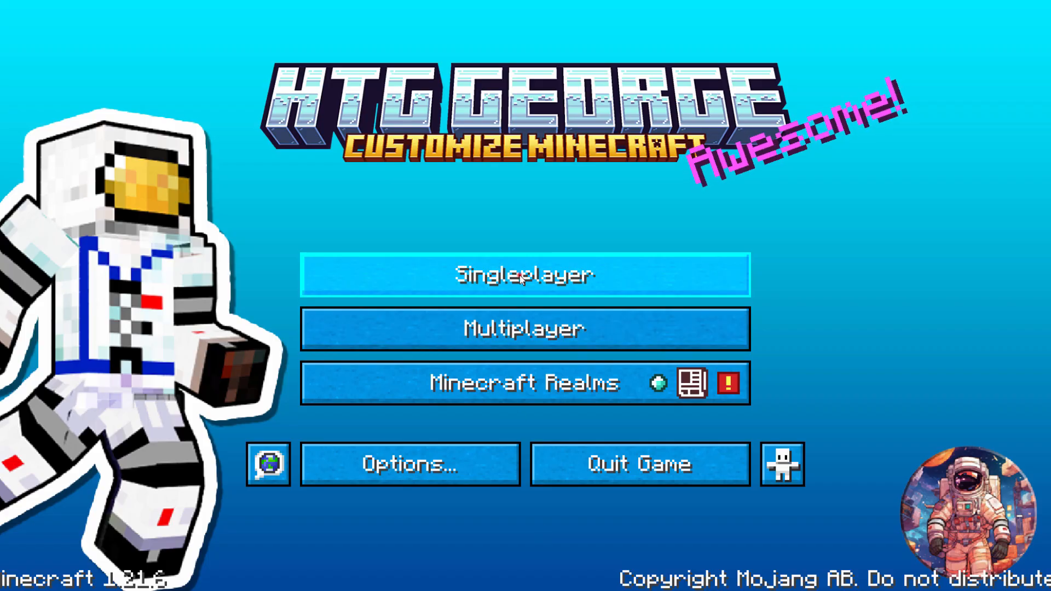
left_click(524, 273)
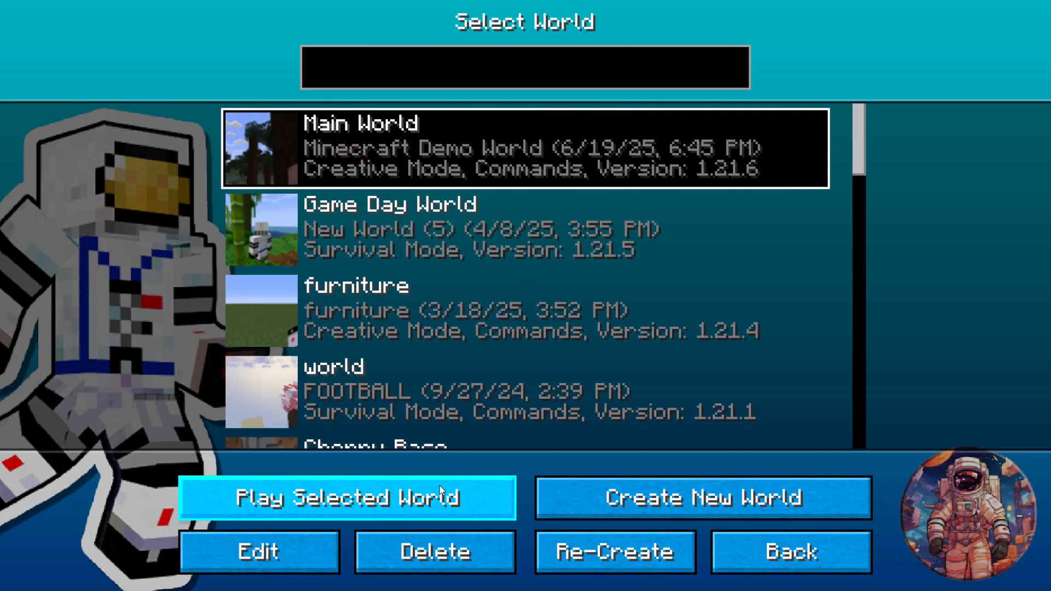
left_click(347, 497)
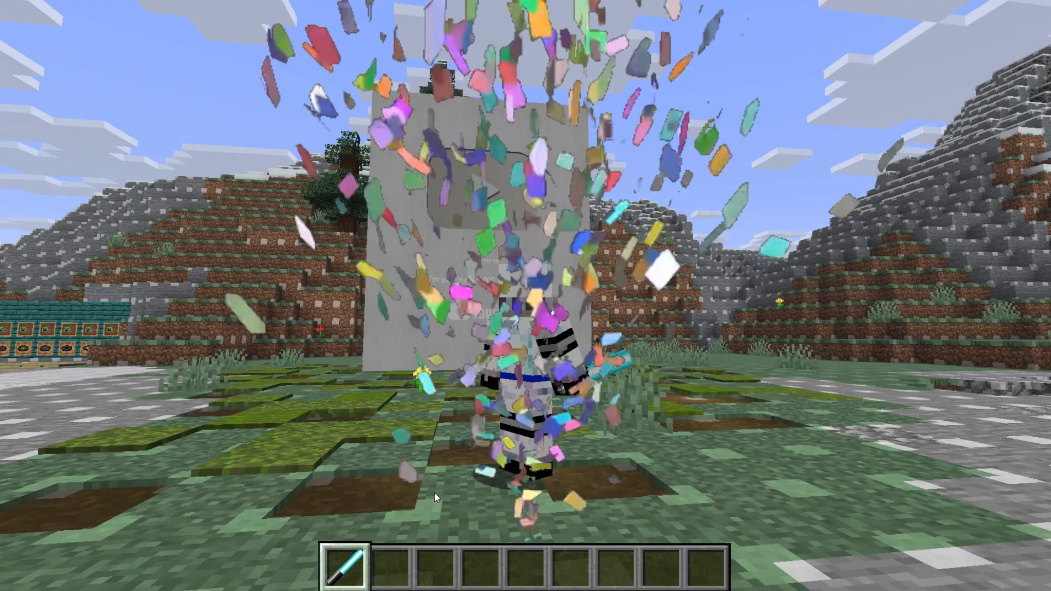